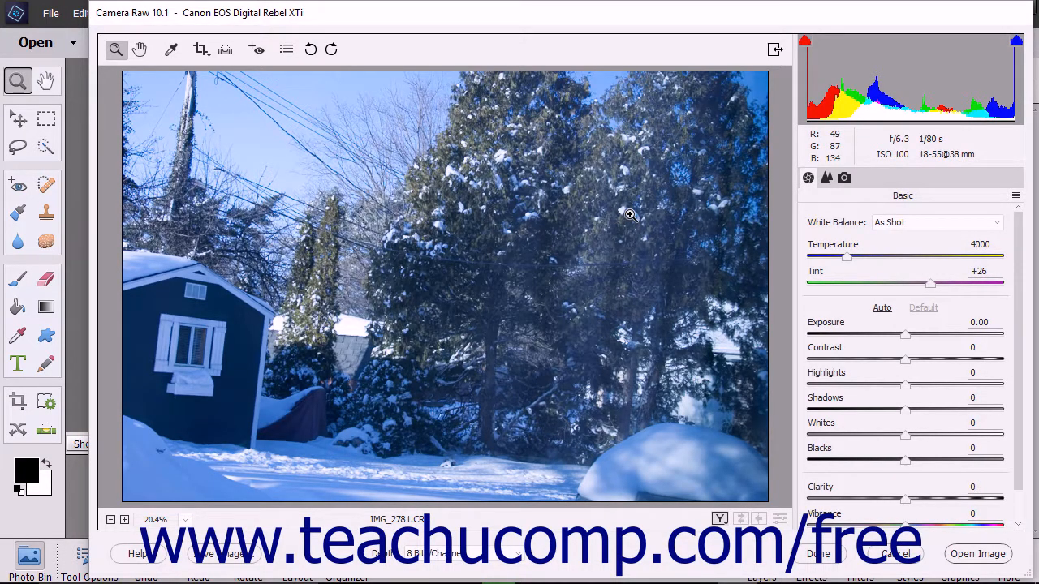
mouse_move(690, 221)
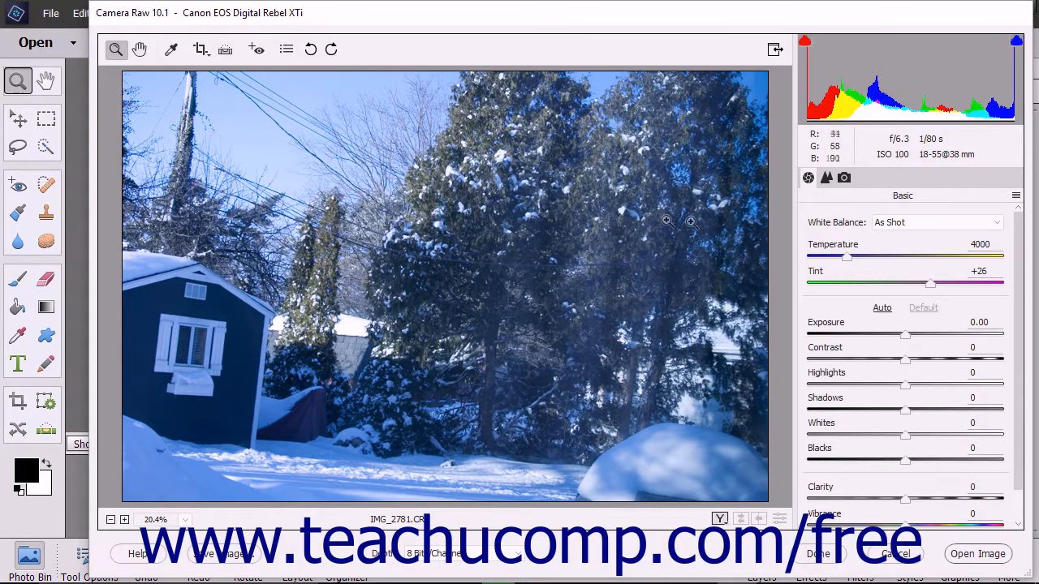
Show Camera Calibration and list the process versions: Version 4, 2012, 2010, 2003.
click(844, 178)
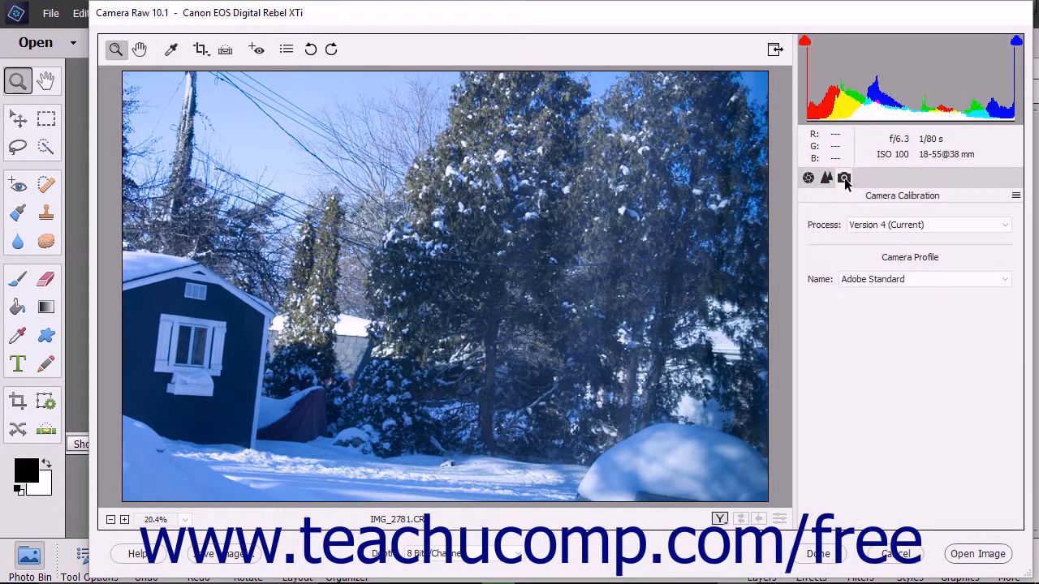
mouse_move(843, 178)
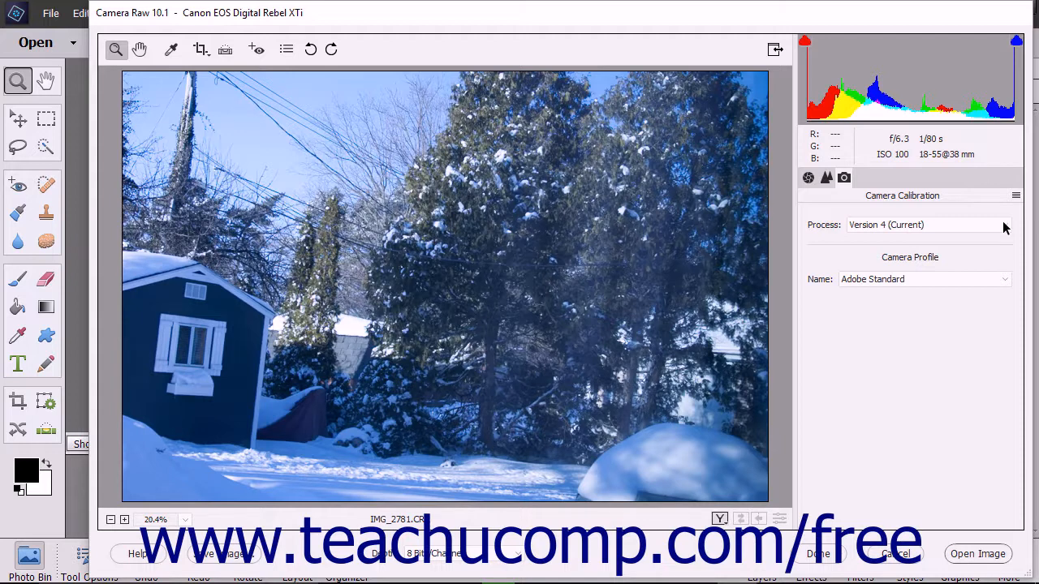
click(926, 225)
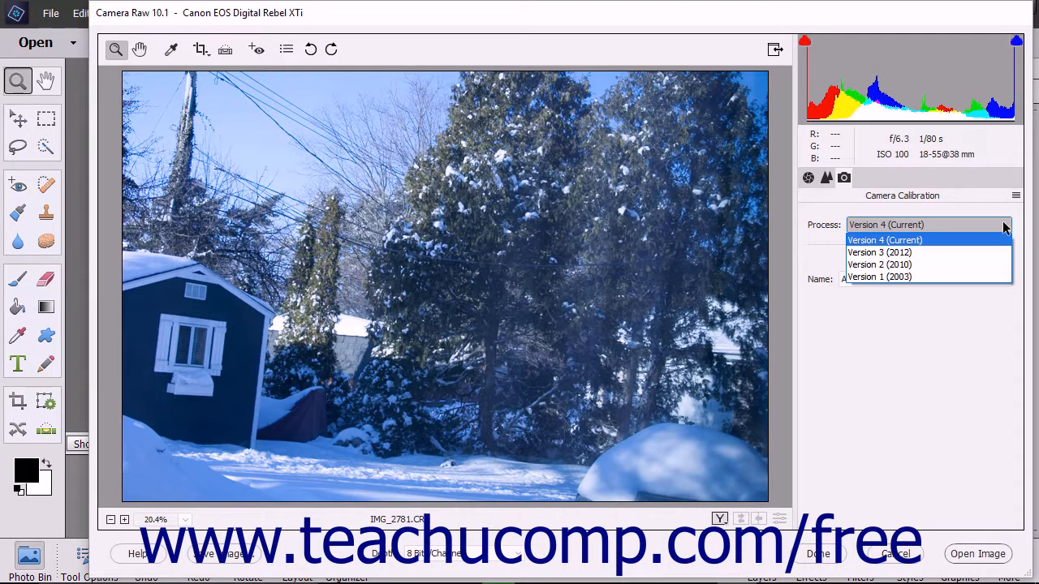
Keep the process at Version 4 (Current), closing the version list.
click(884, 240)
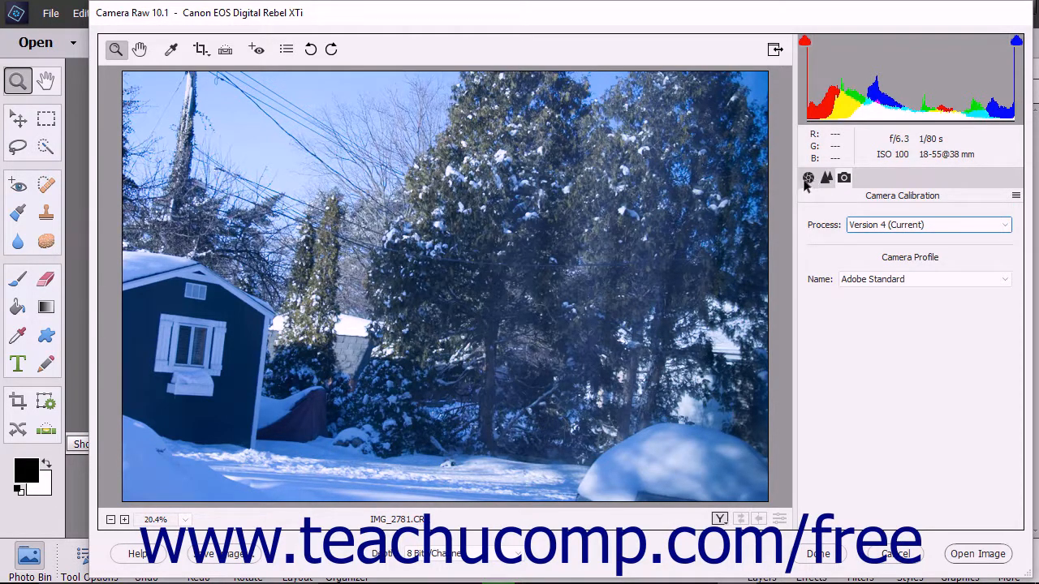
Switch to the Basic panel showing White Balance As Shot, Temperature 4000.
click(807, 178)
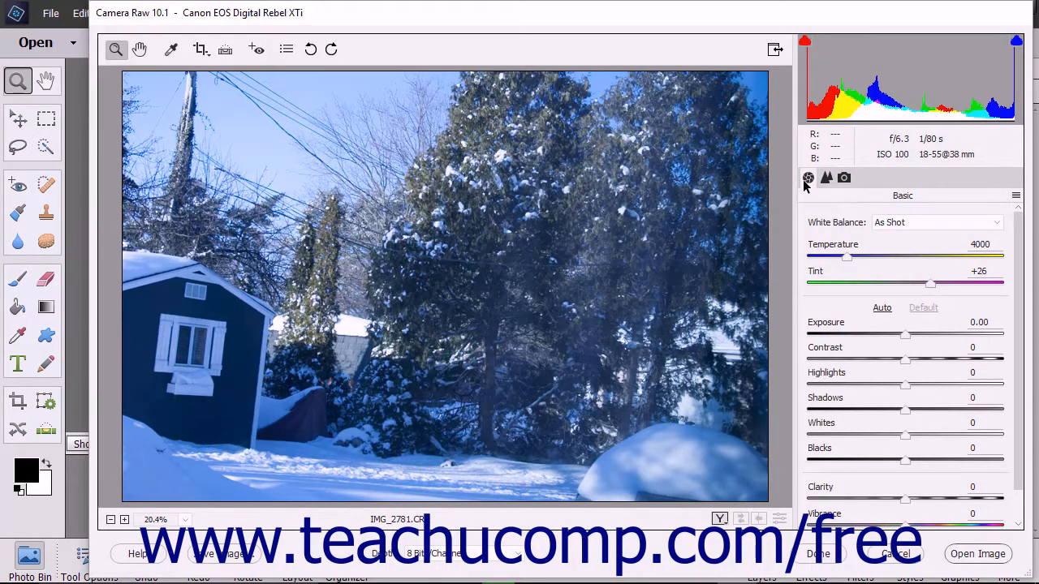
mouse_move(826, 177)
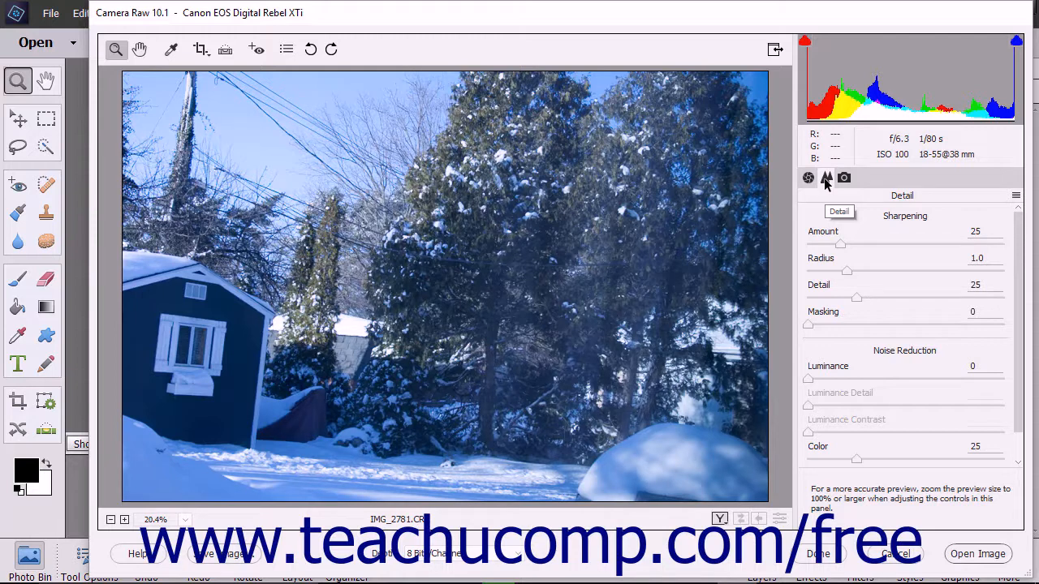
mouse_move(827, 178)
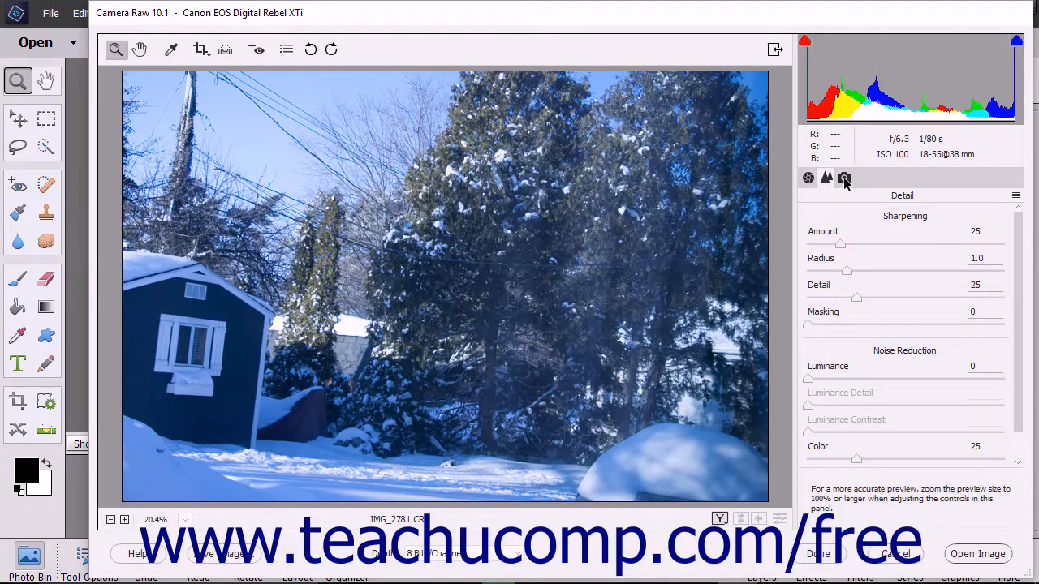
Change the camera profile from Adobe Standard to Camera Neutral in Camera Calibration.
click(843, 177)
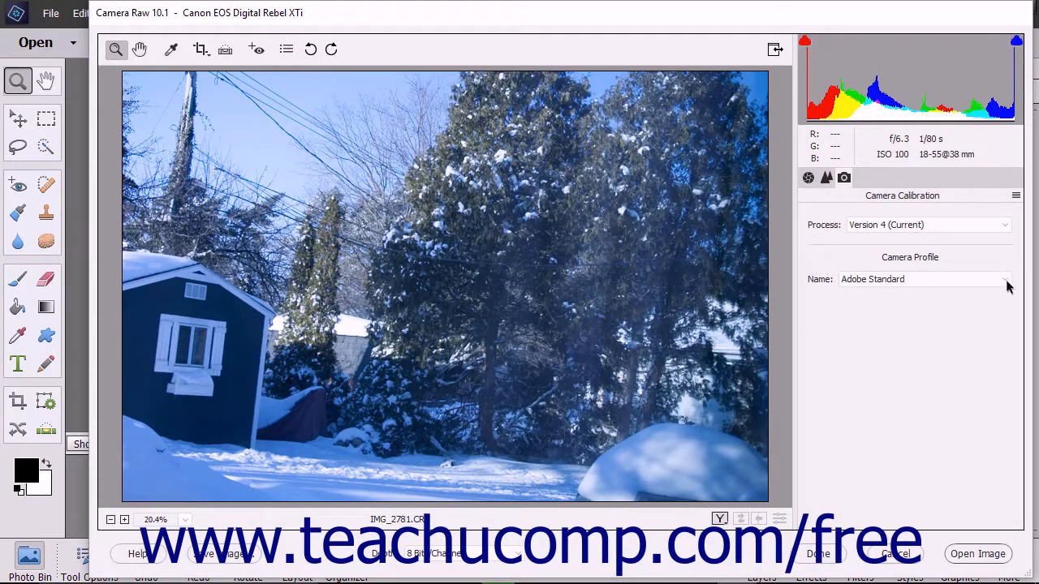
click(1005, 280)
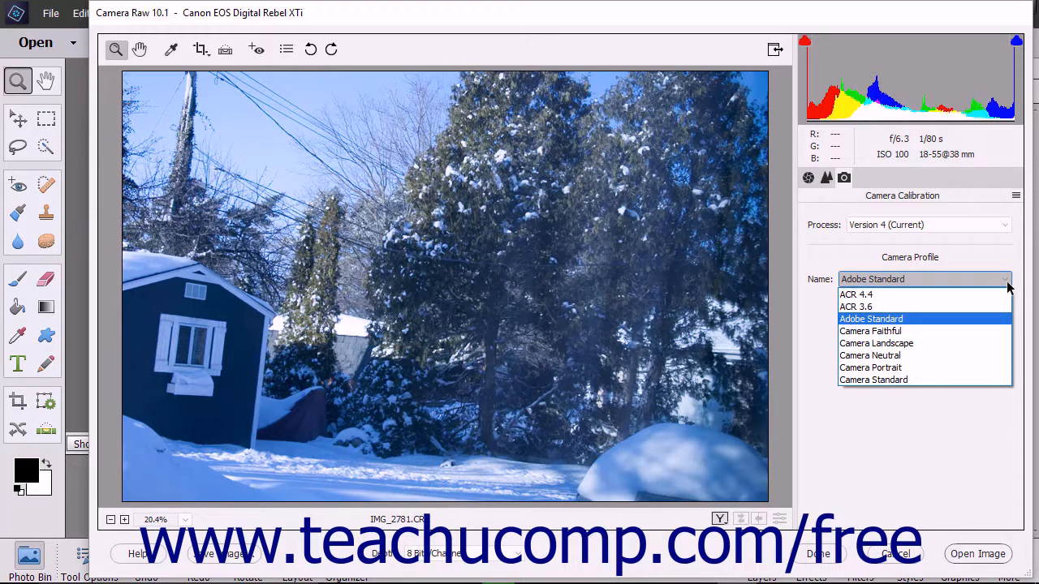
click(870, 355)
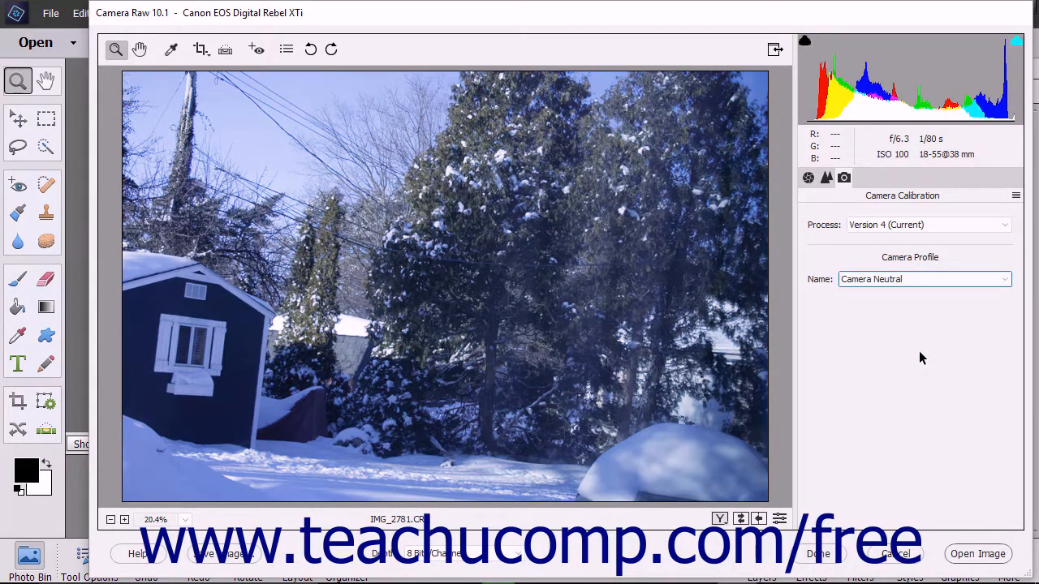